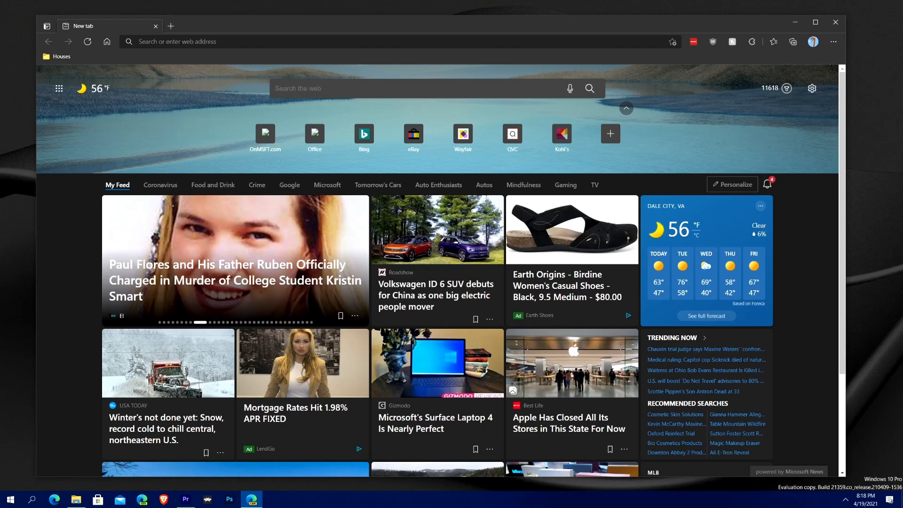
mouse_move(813, 41)
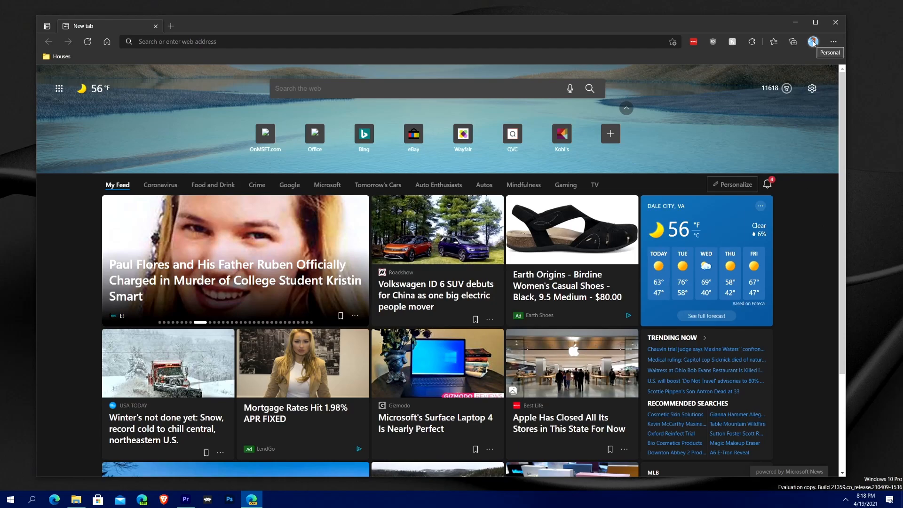
Start Kids Mode from the profile menu and get past the welcome dialog to the age choice.
click(813, 40)
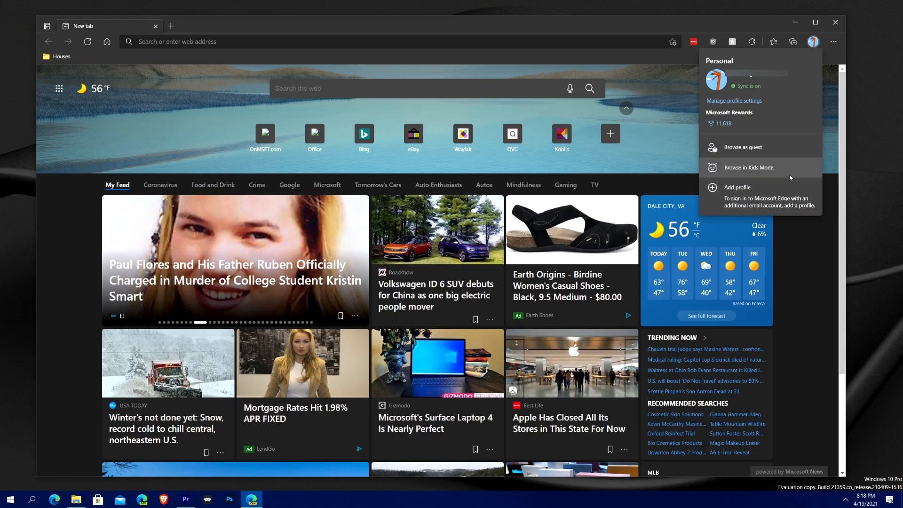
mouse_move(749, 167)
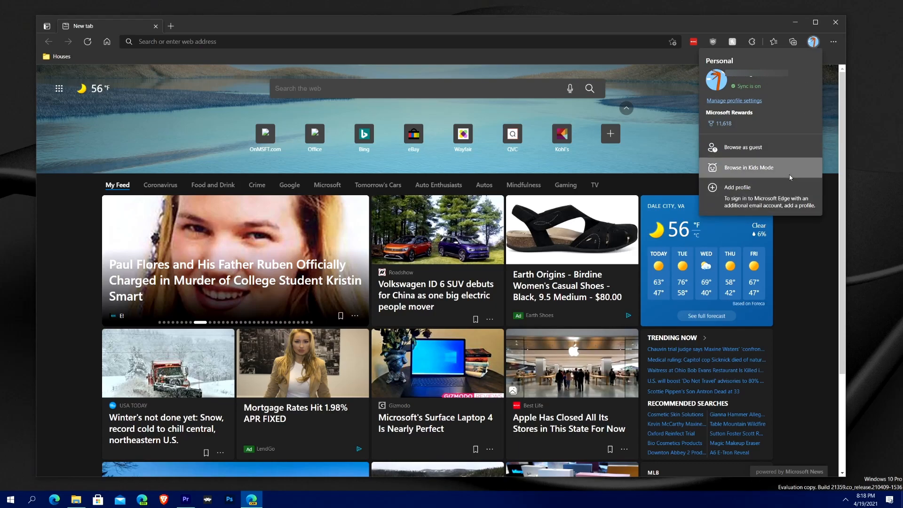
click(748, 167)
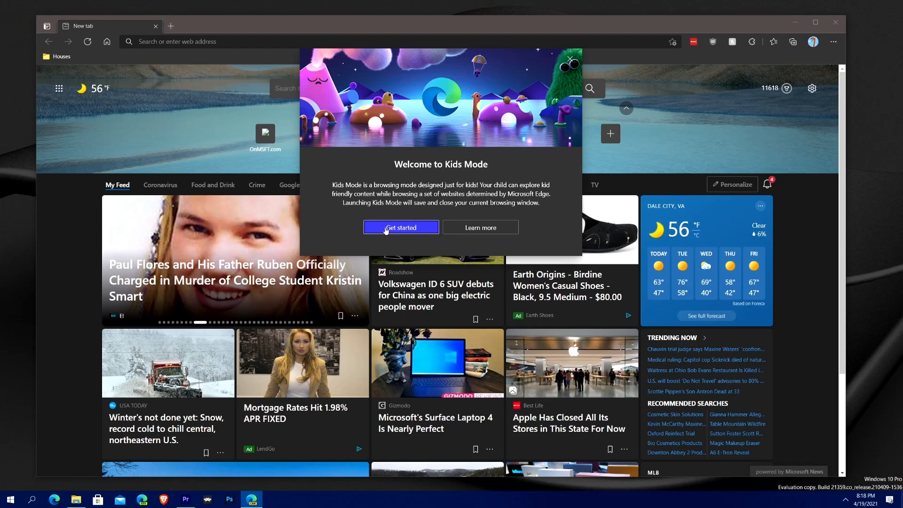
click(401, 227)
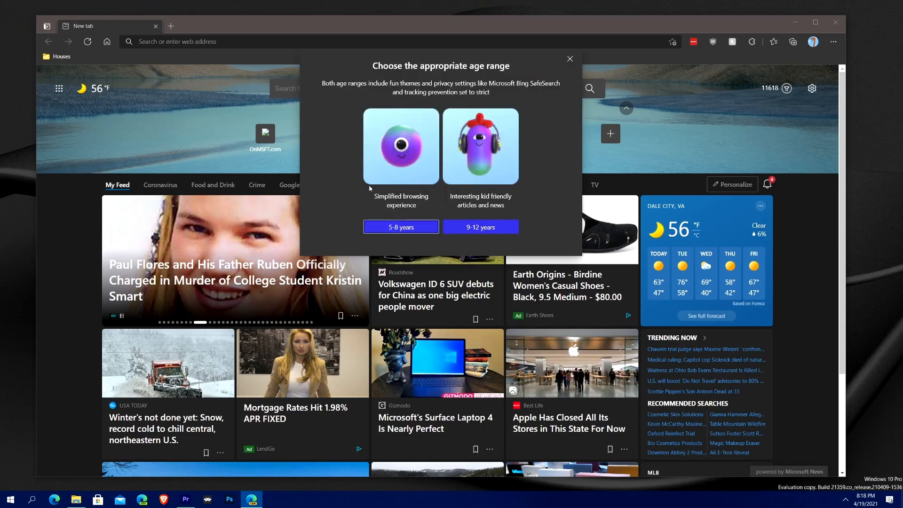
mouse_move(366, 177)
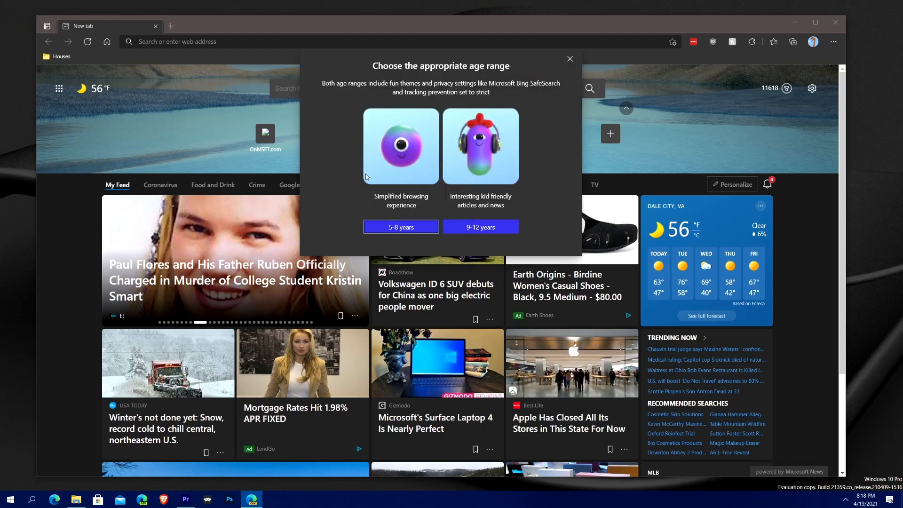
mouse_move(470, 246)
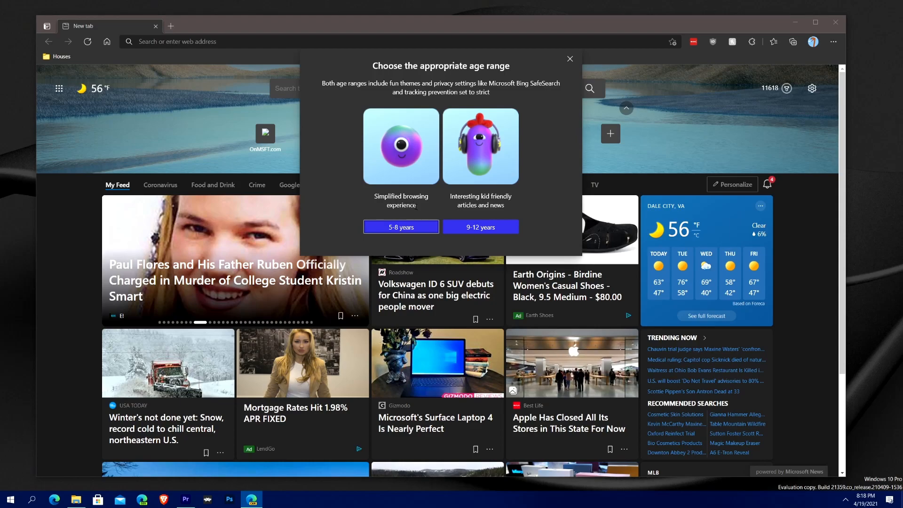
mouse_move(432, 211)
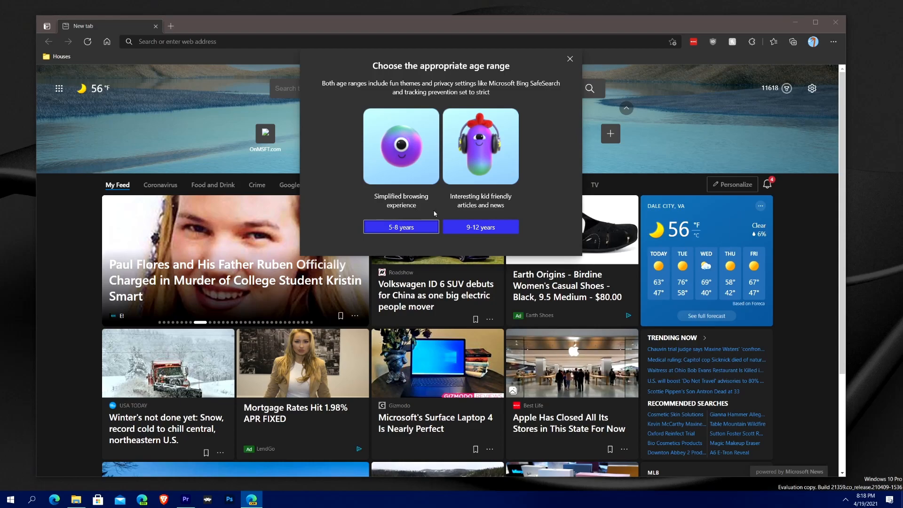
mouse_move(394, 128)
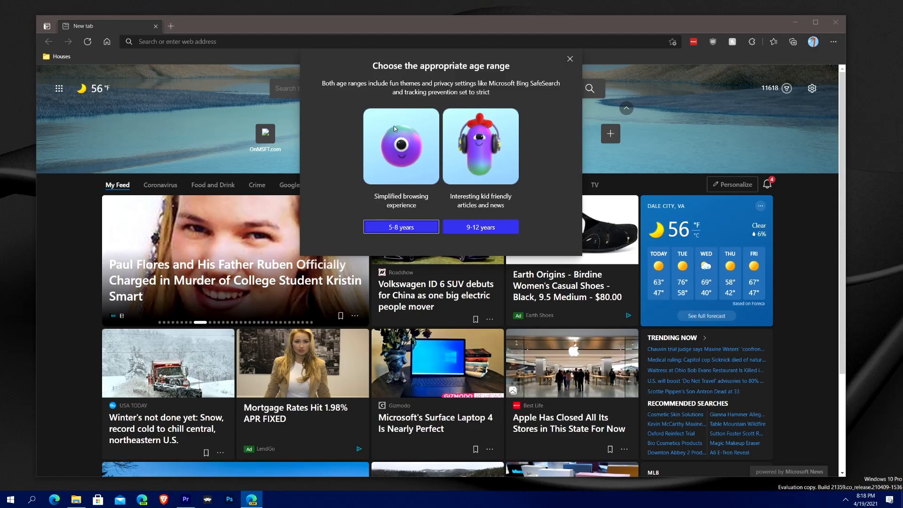
mouse_move(443, 101)
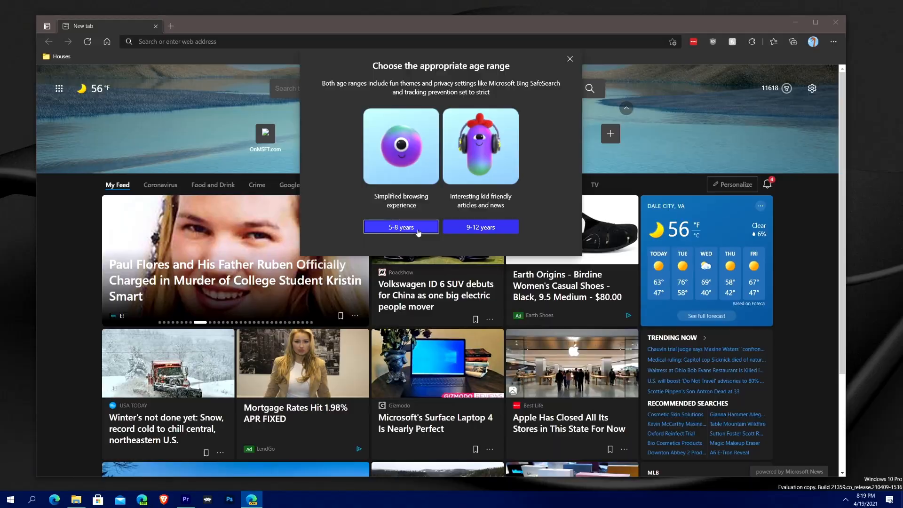
Enter Kids Mode for ages 5-8, dismiss the welcome tip and the Microsoft 365 apps flyout.
click(400, 227)
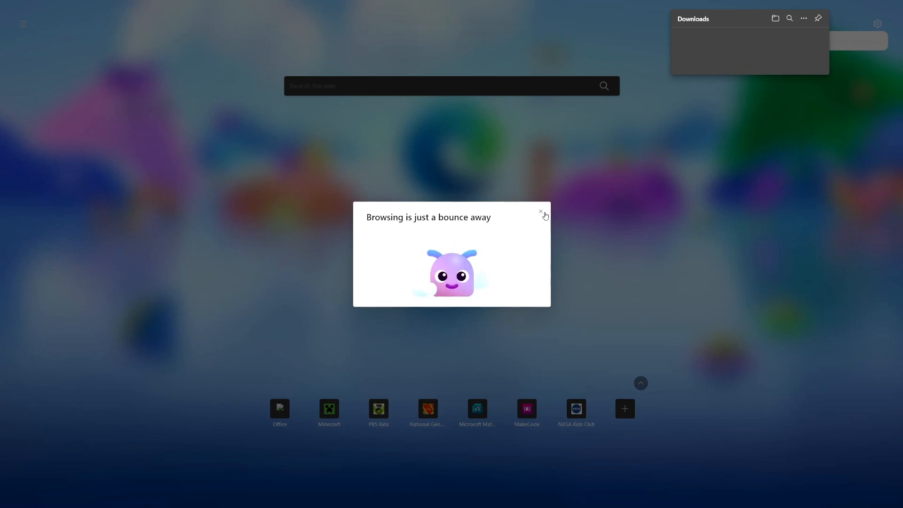
click(540, 211)
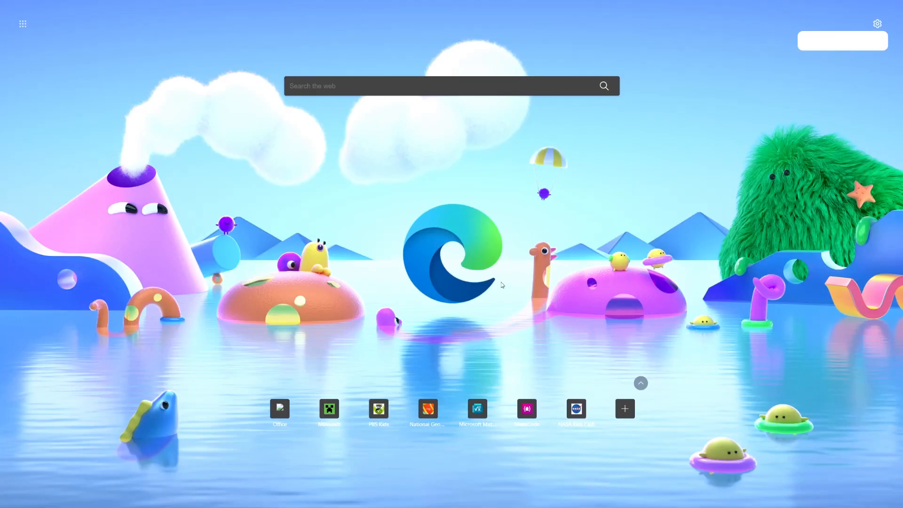
mouse_move(329, 263)
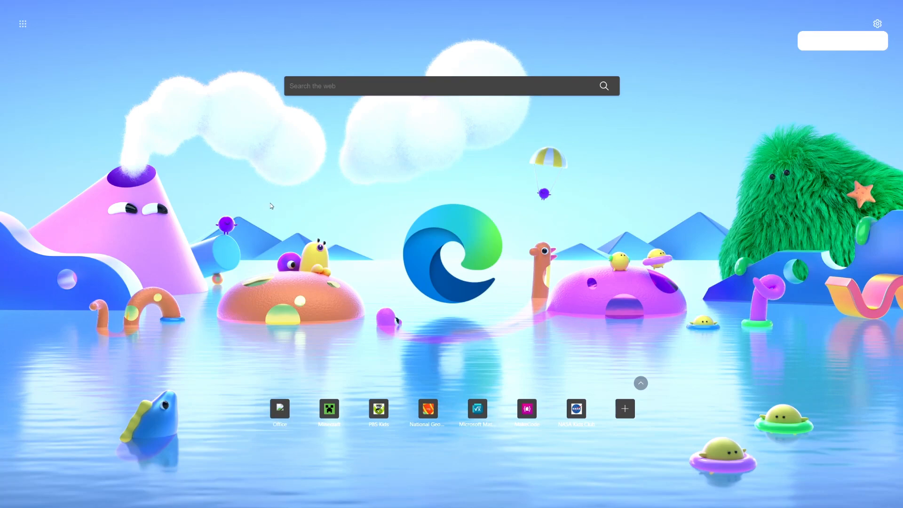
mouse_move(253, 200)
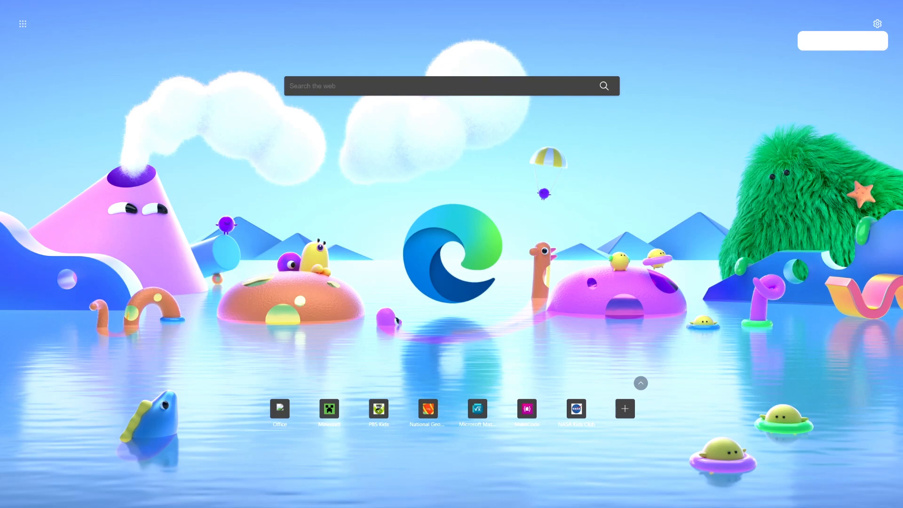
mouse_move(256, 345)
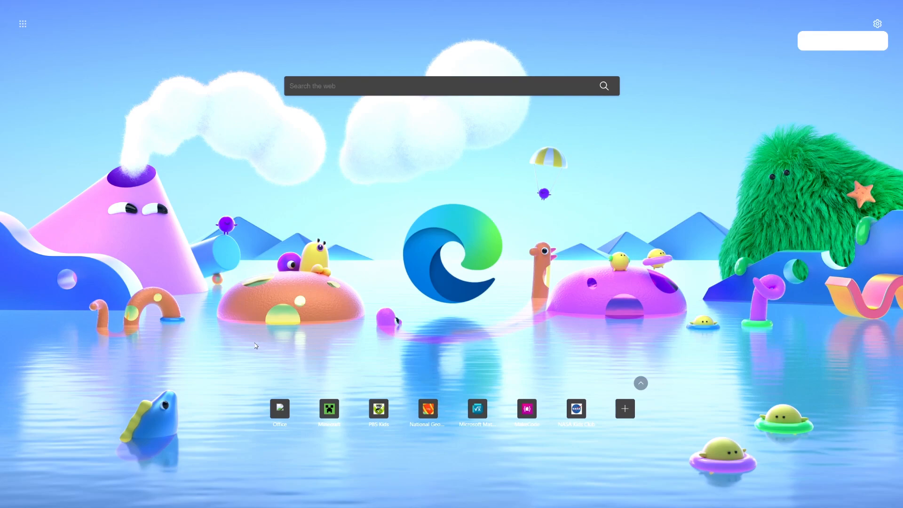
mouse_move(246, 380)
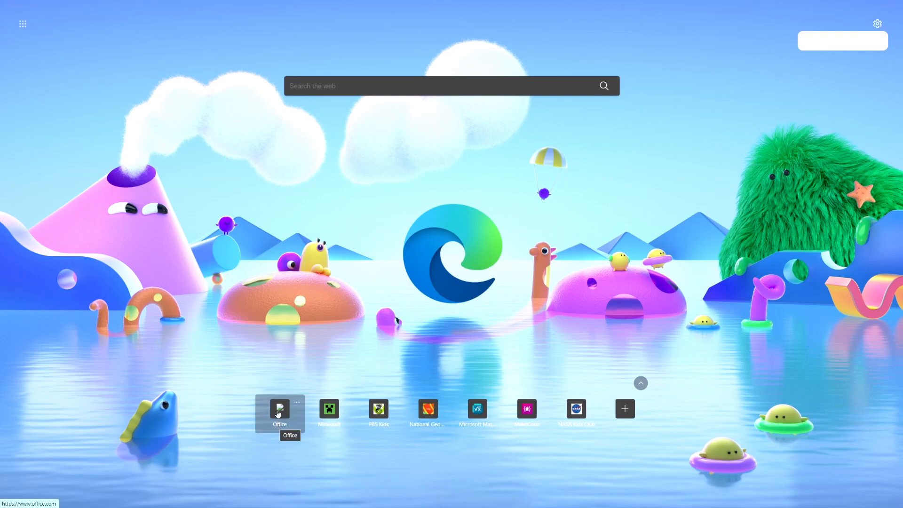
mouse_move(329, 409)
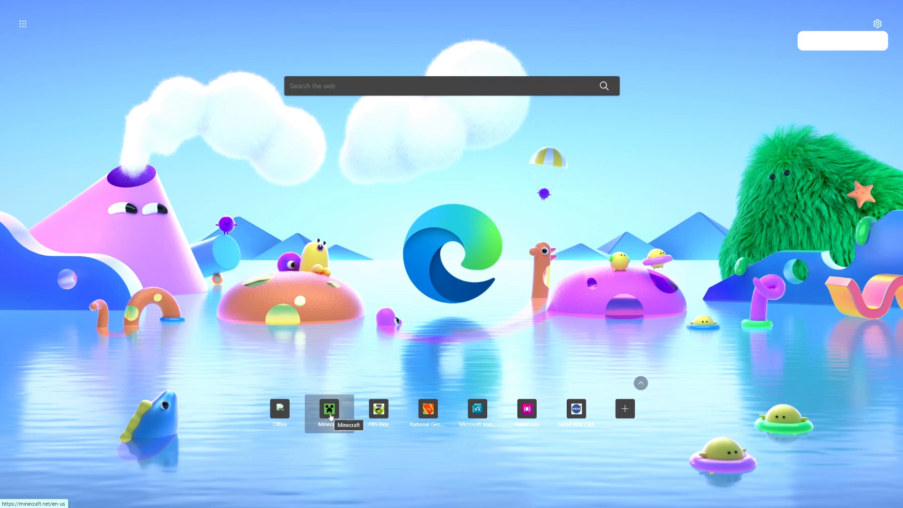
mouse_move(478, 468)
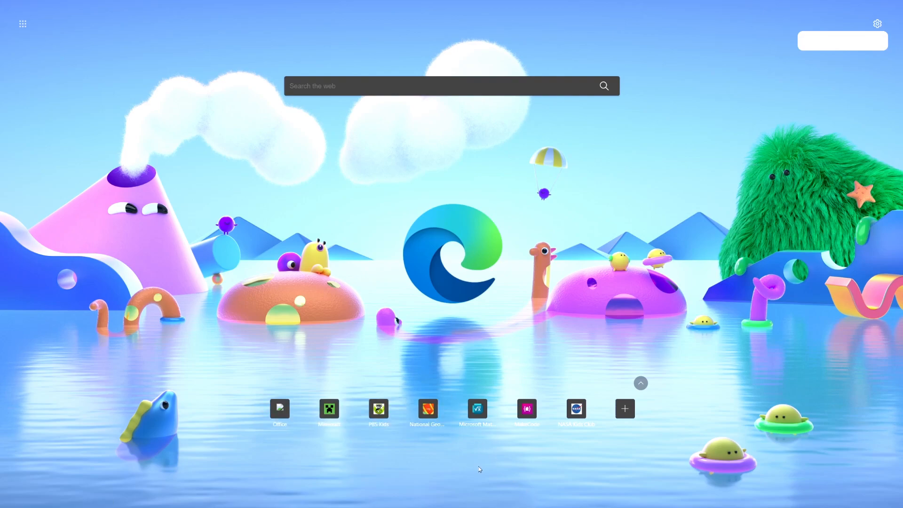
mouse_move(452, 442)
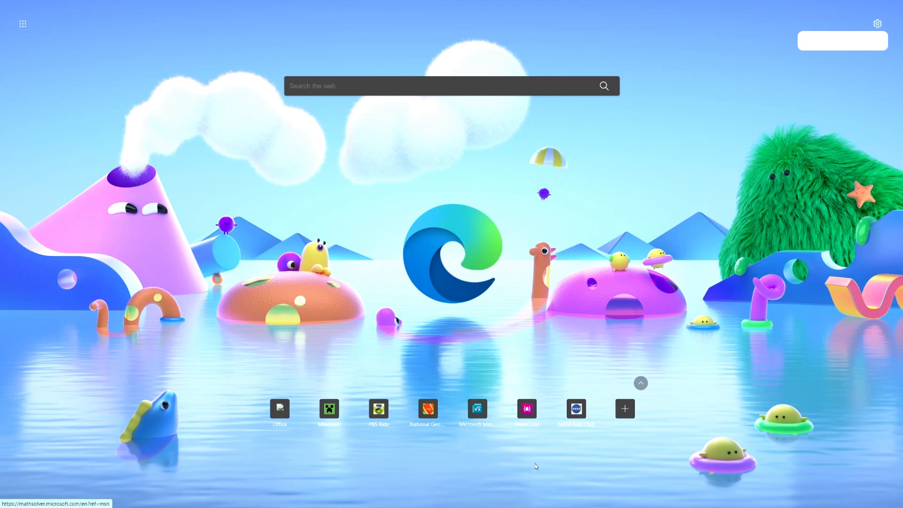
mouse_move(575, 412)
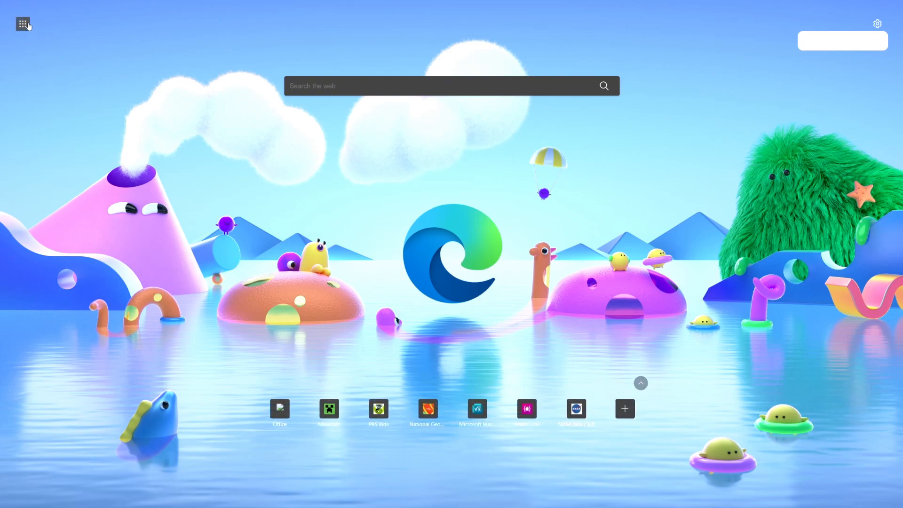
click(22, 24)
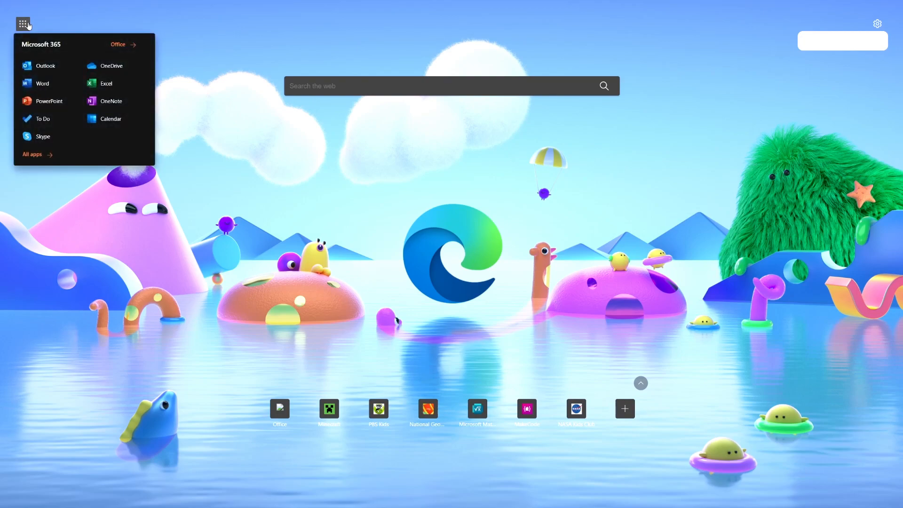
mouse_move(270, 201)
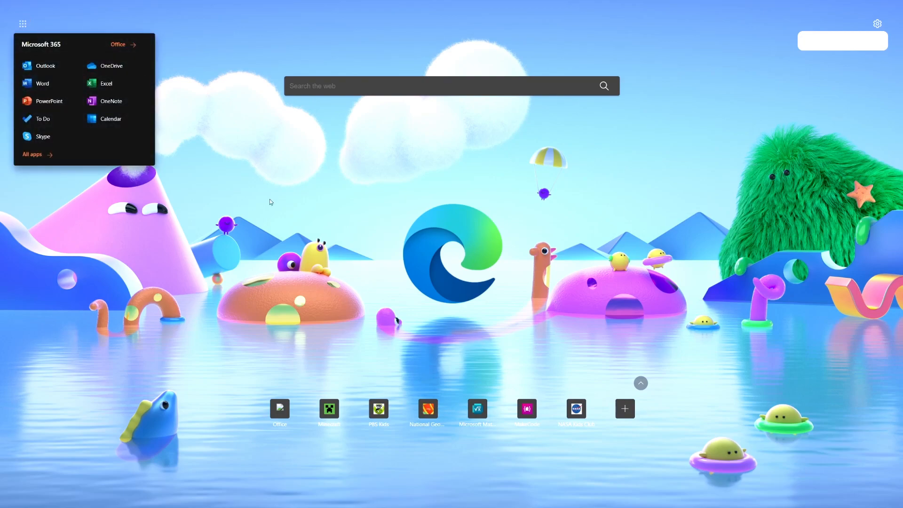
mouse_move(332, 246)
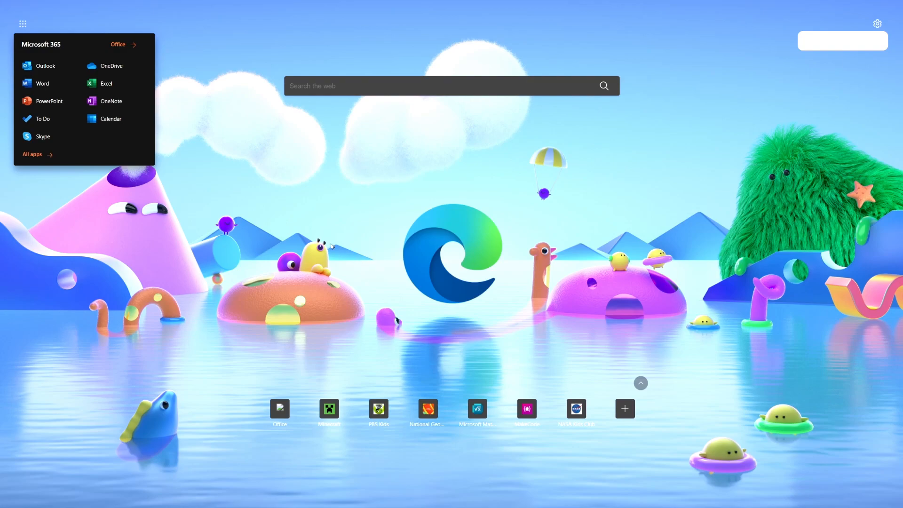
mouse_move(111, 65)
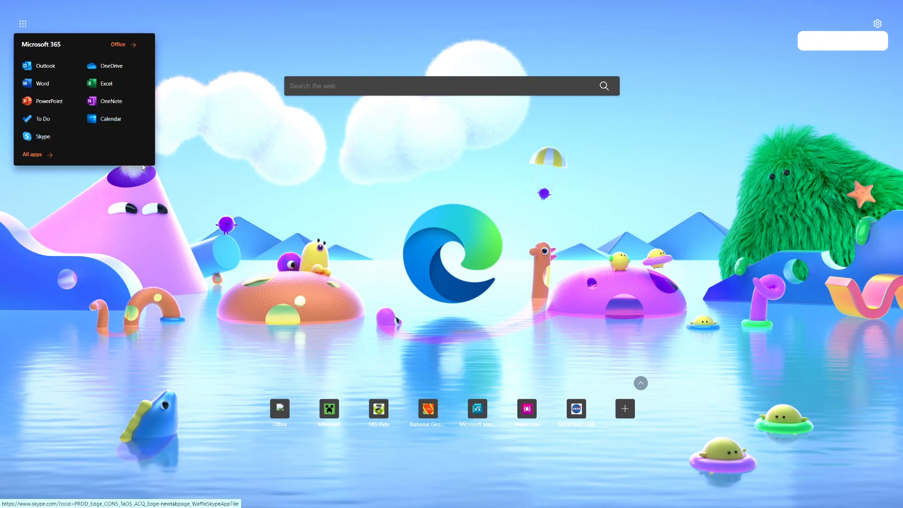
click(367, 203)
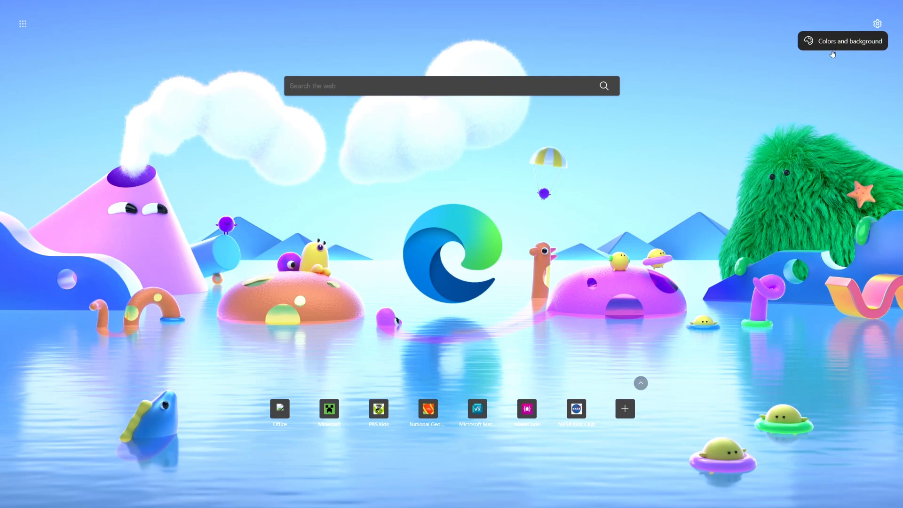
Apply the Frozen theme with Elsa in the autumn forest as the new tab background.
click(841, 41)
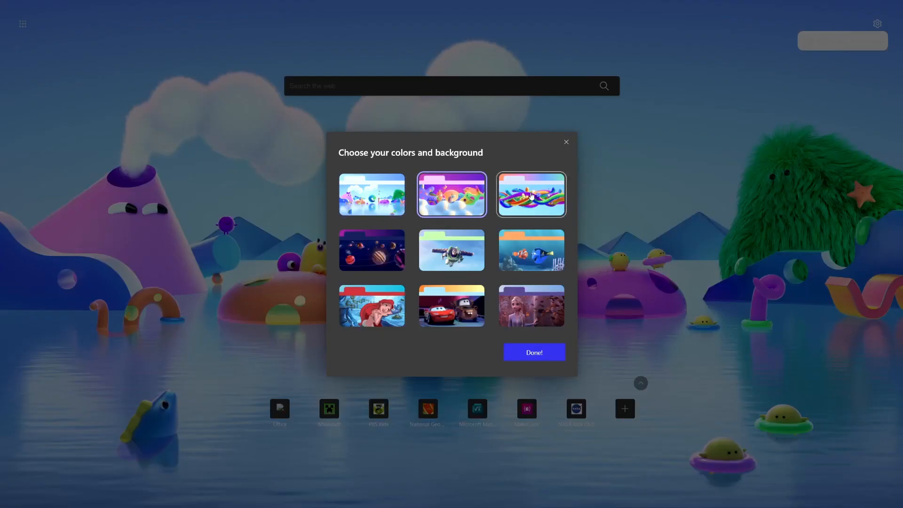
click(531, 306)
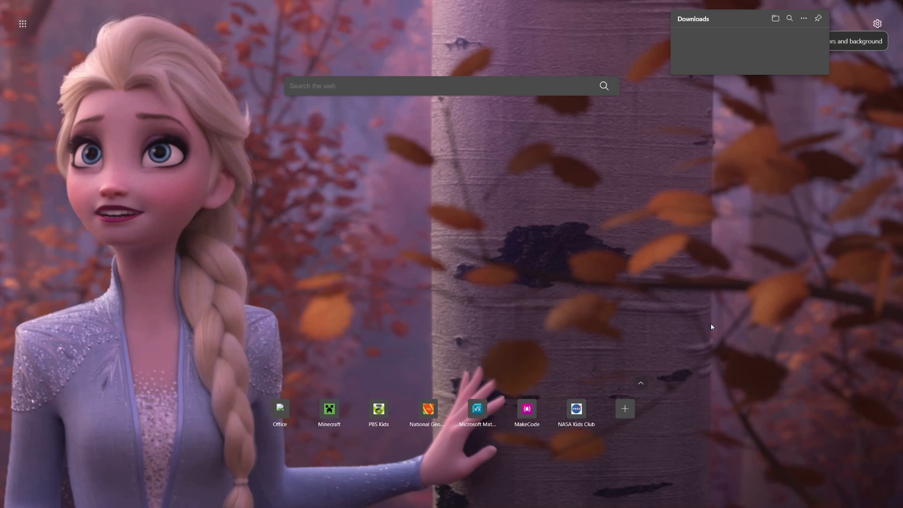
mouse_move(717, 324)
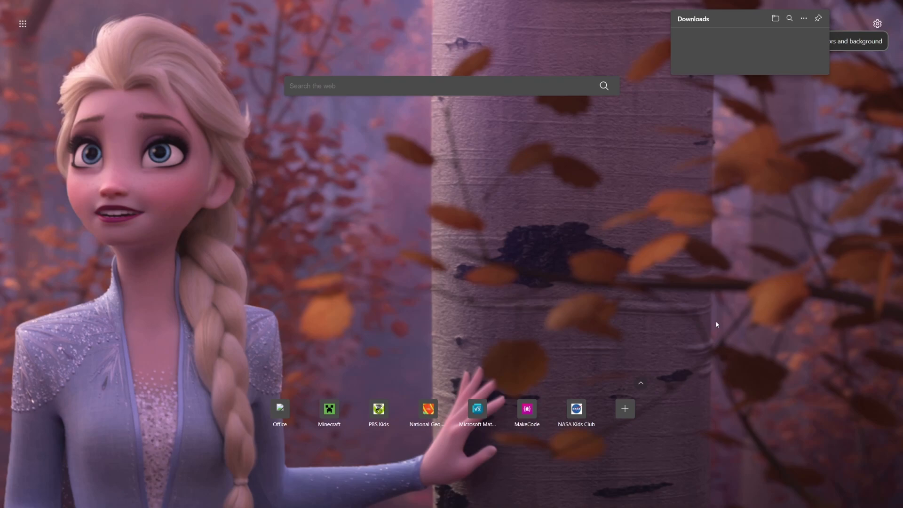
mouse_move(532, 321)
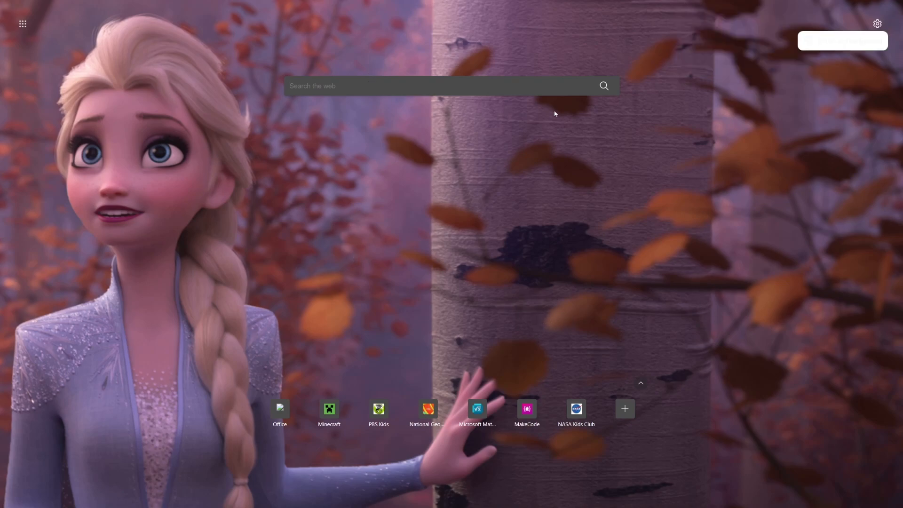
Search Bing for 'peppa pig' and browse through the results.
text(pe)
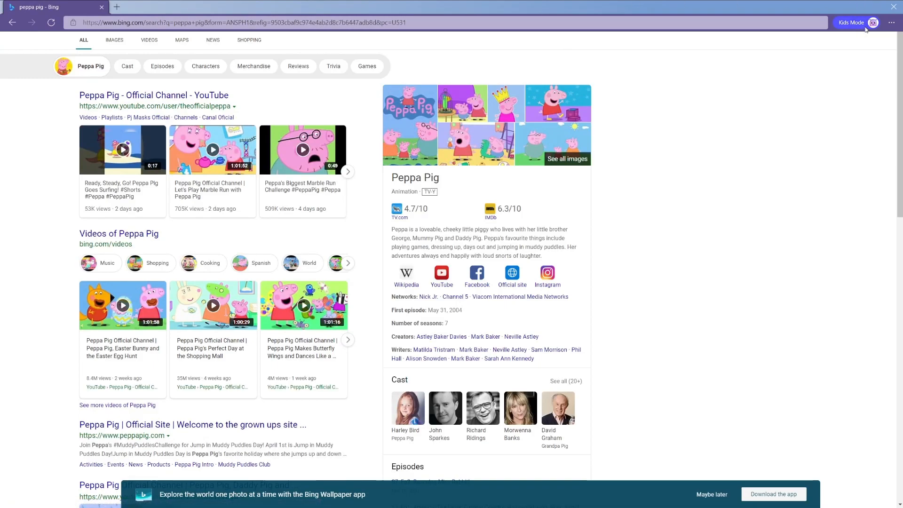
scroll(down, 3)
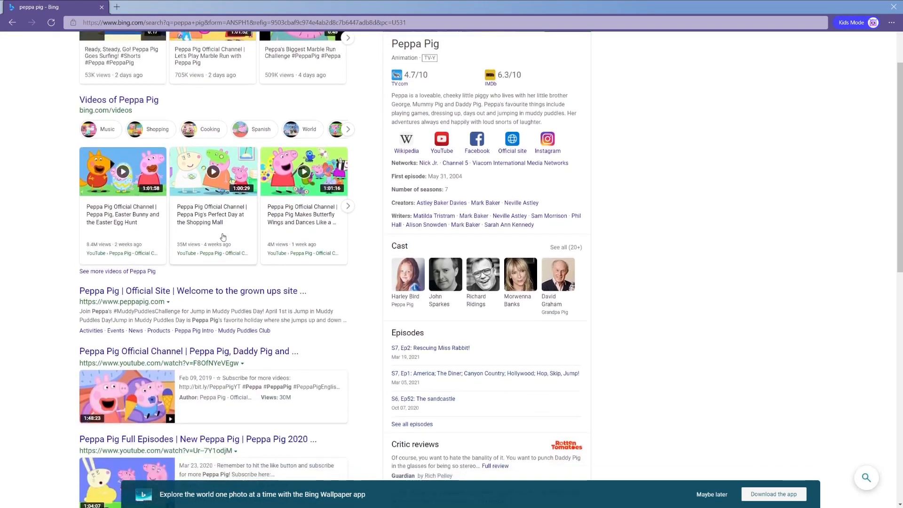
scroll(down, 3)
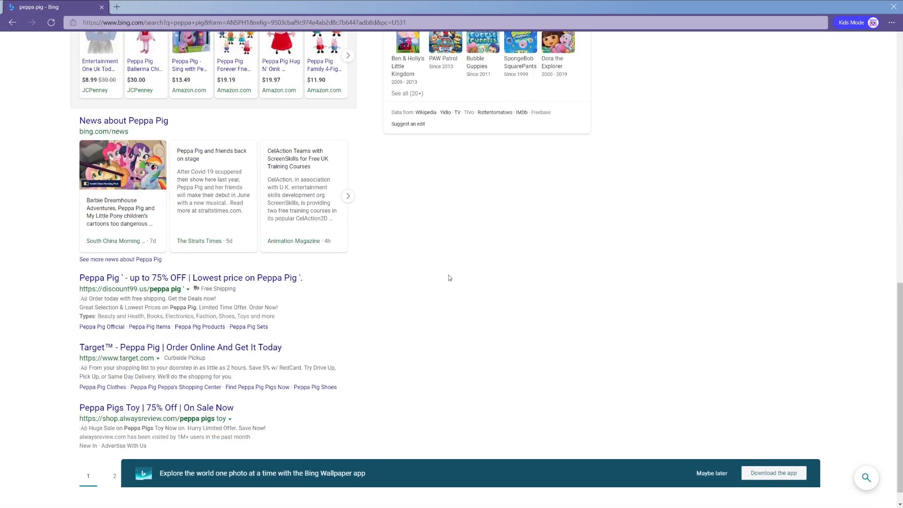
mouse_move(525, 348)
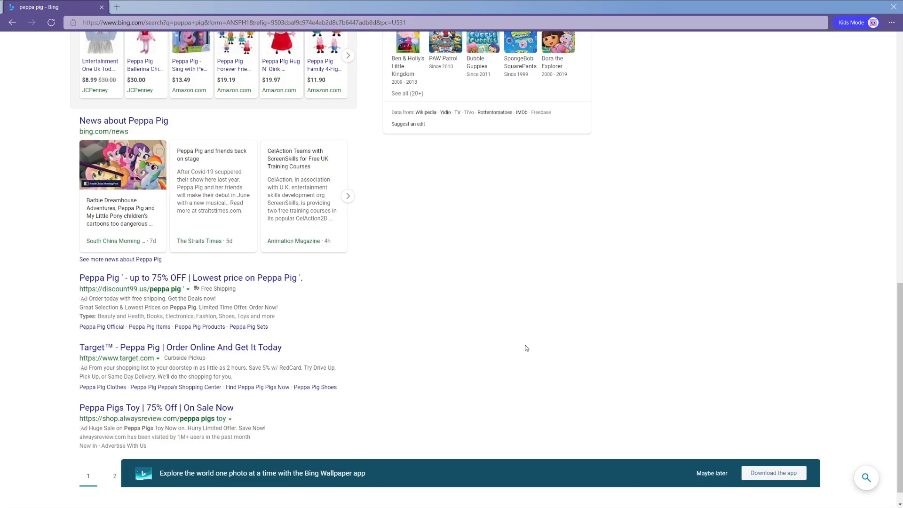
mouse_move(742, 458)
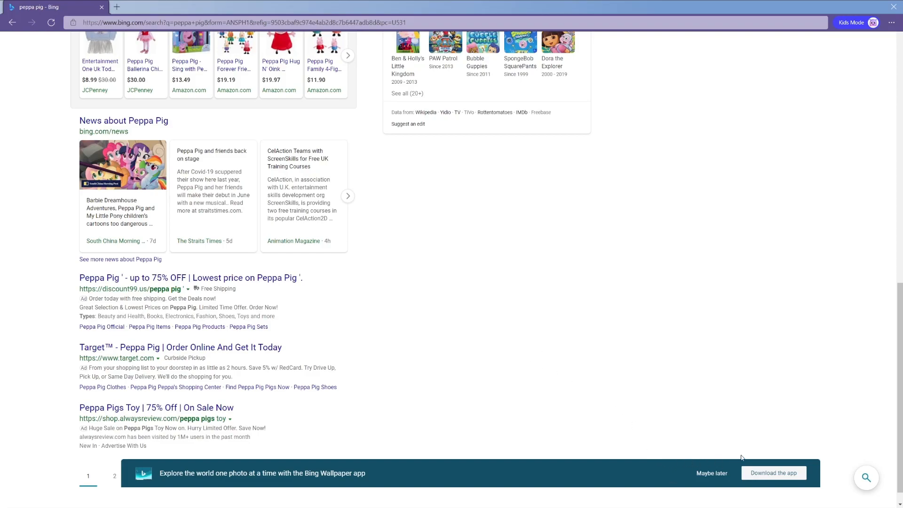
mouse_move(595, 491)
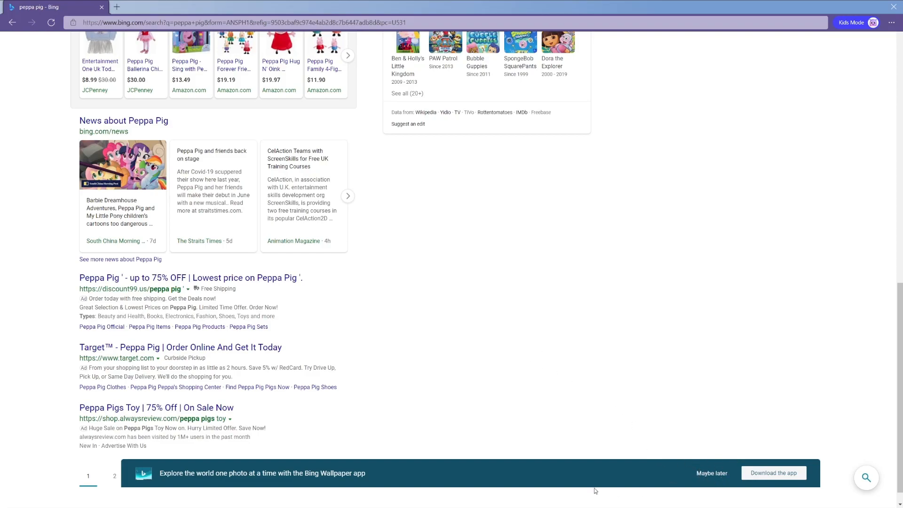
mouse_move(706, 478)
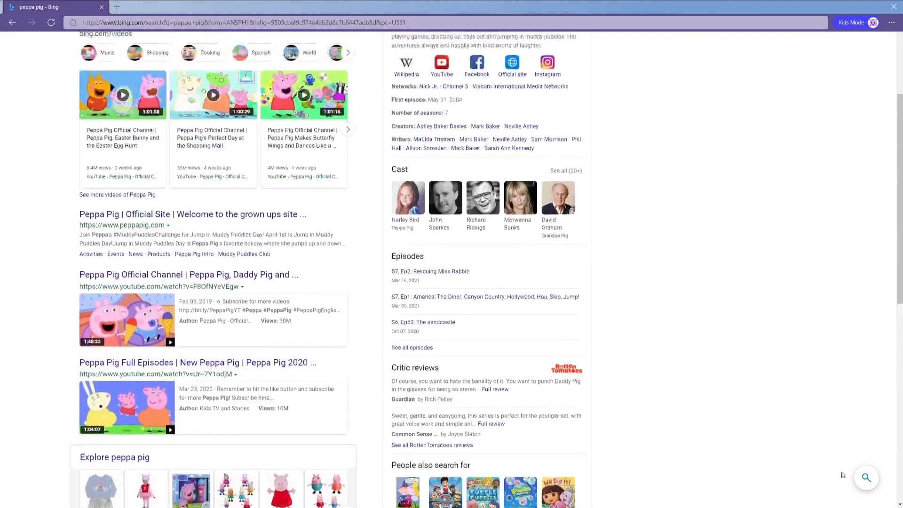
scroll(up, 3)
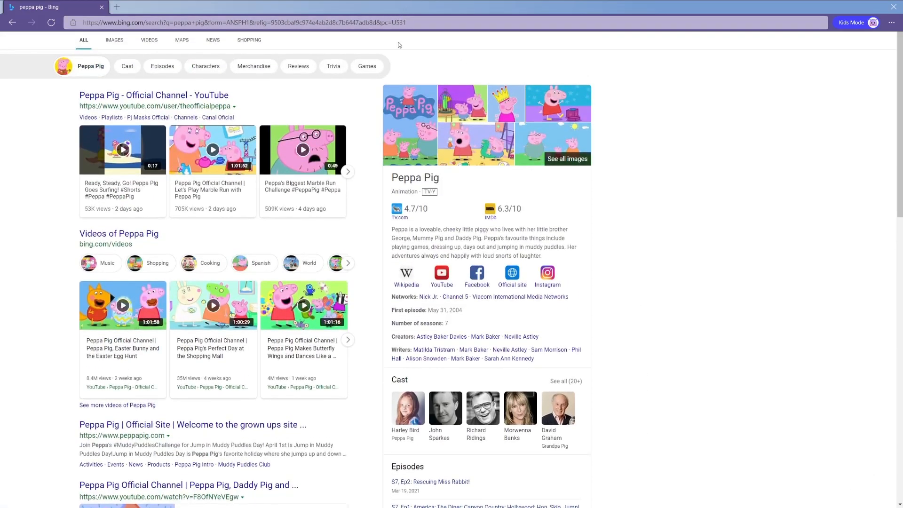
scroll(down, 3)
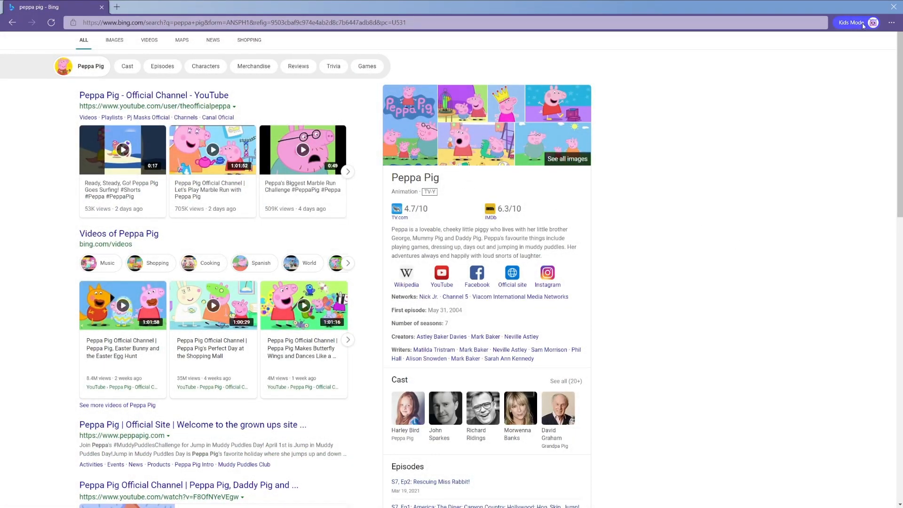
Look over more results and bring up the browser's options menu.
click(851, 23)
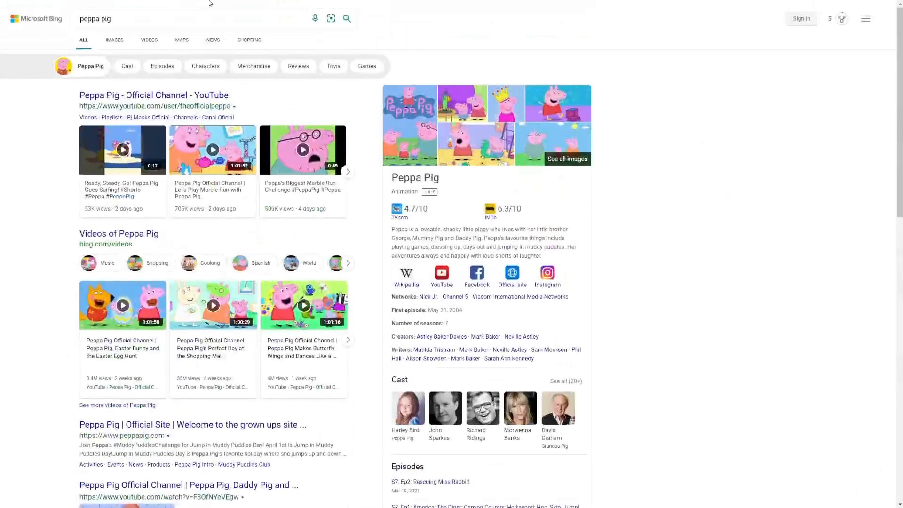
scroll(down, 3)
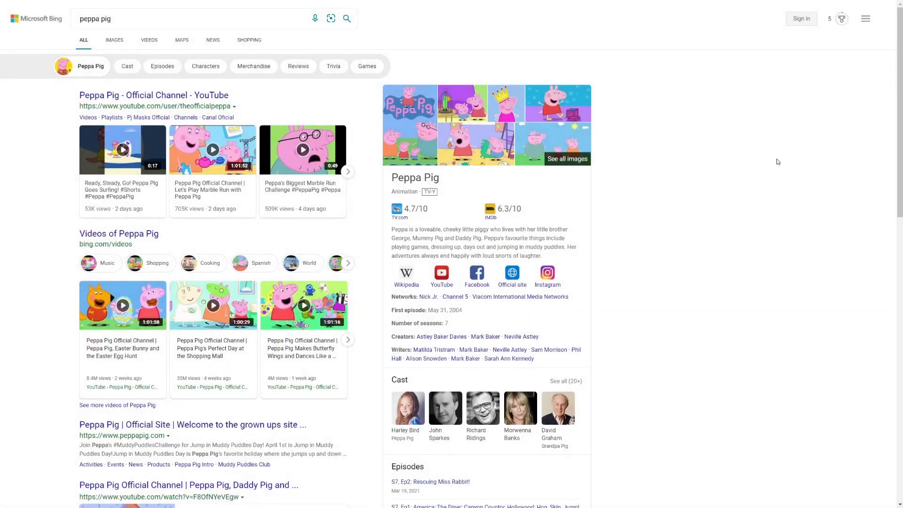
click(865, 19)
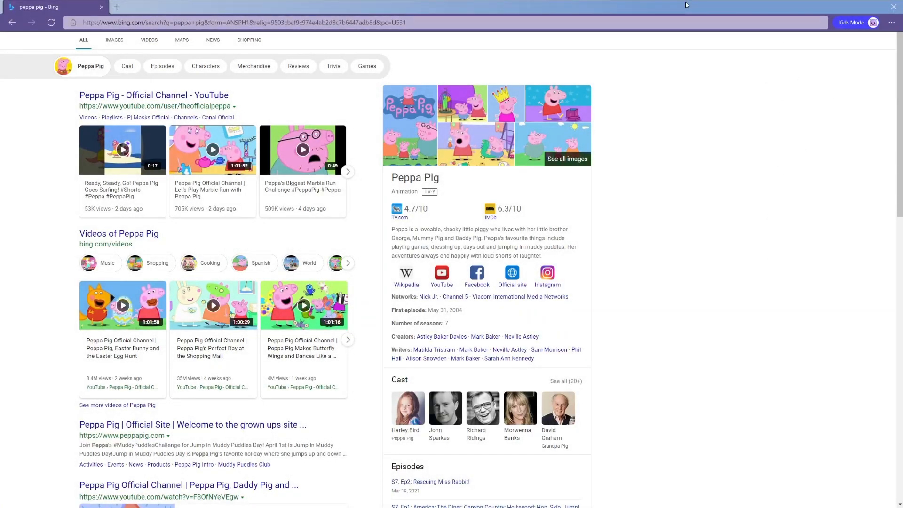
click(889, 22)
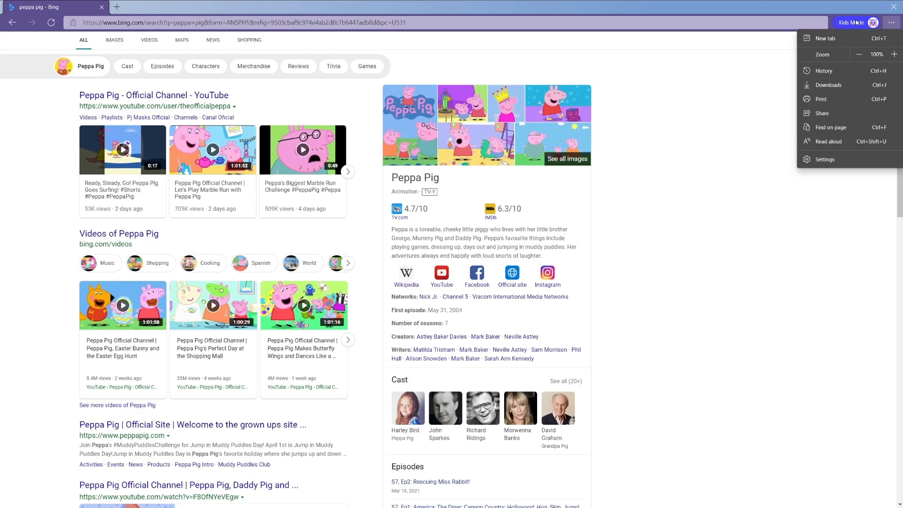
Exit Kids Mode via its badge and return to the regular Edge new tab page.
click(852, 23)
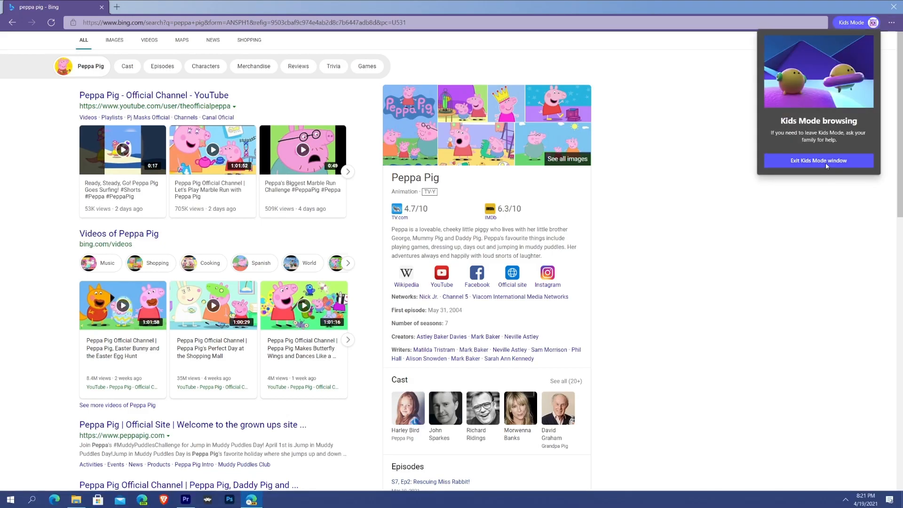
click(817, 161)
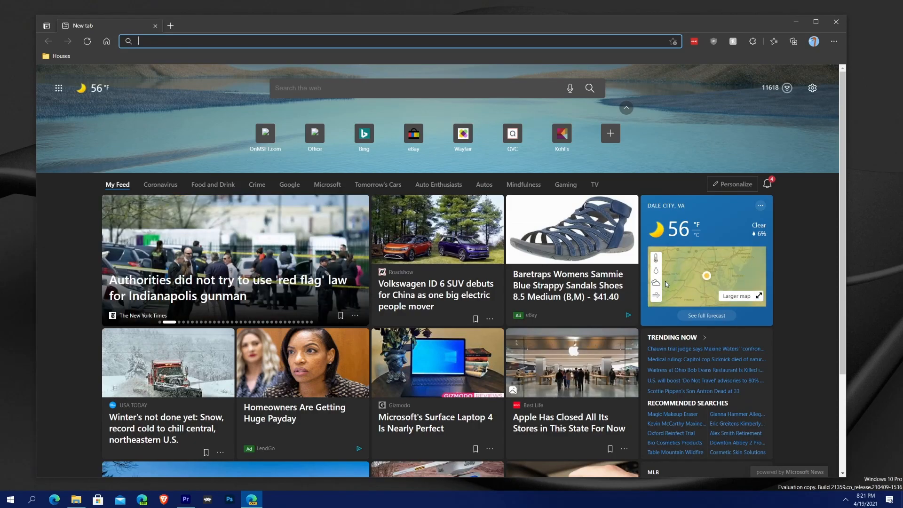
mouse_move(665, 284)
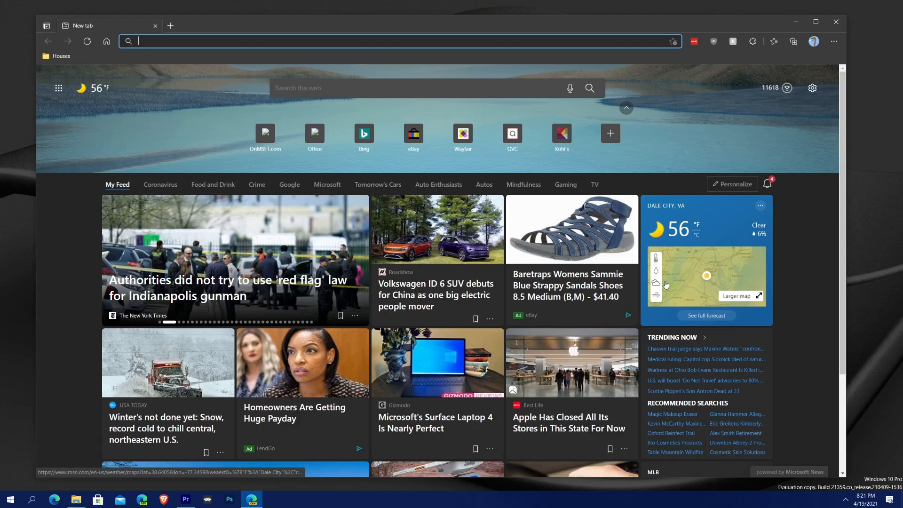